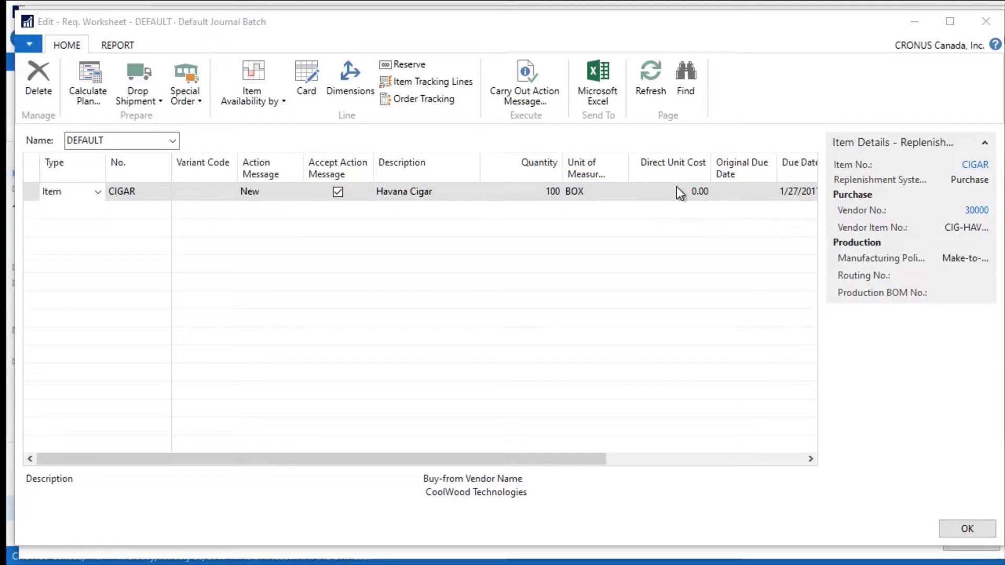
mouse_move(700, 199)
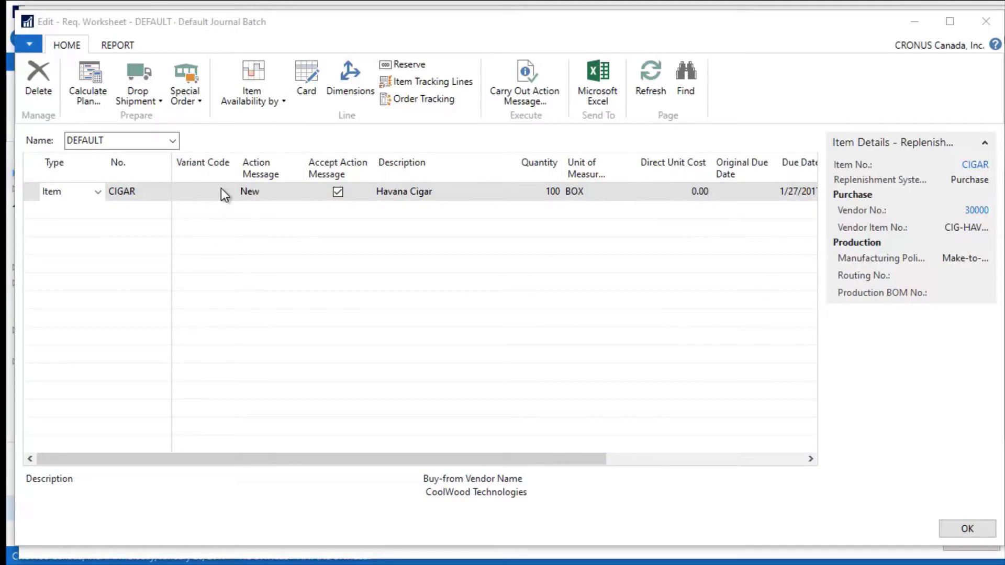
Set the CIGAR line's variant to BETTER, giving Havana Cigar AAA Quality at 75.00
click(230, 192)
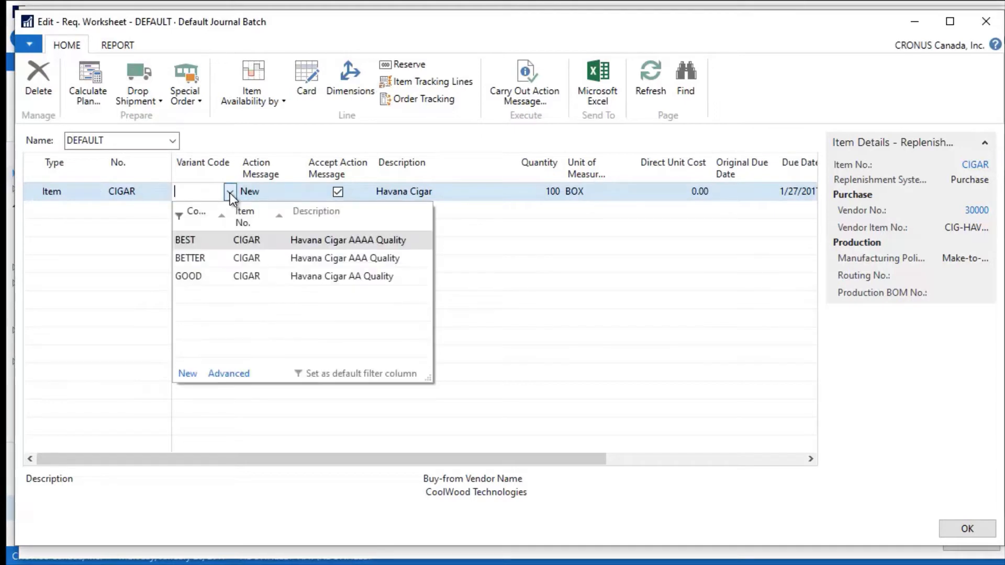
click(189, 257)
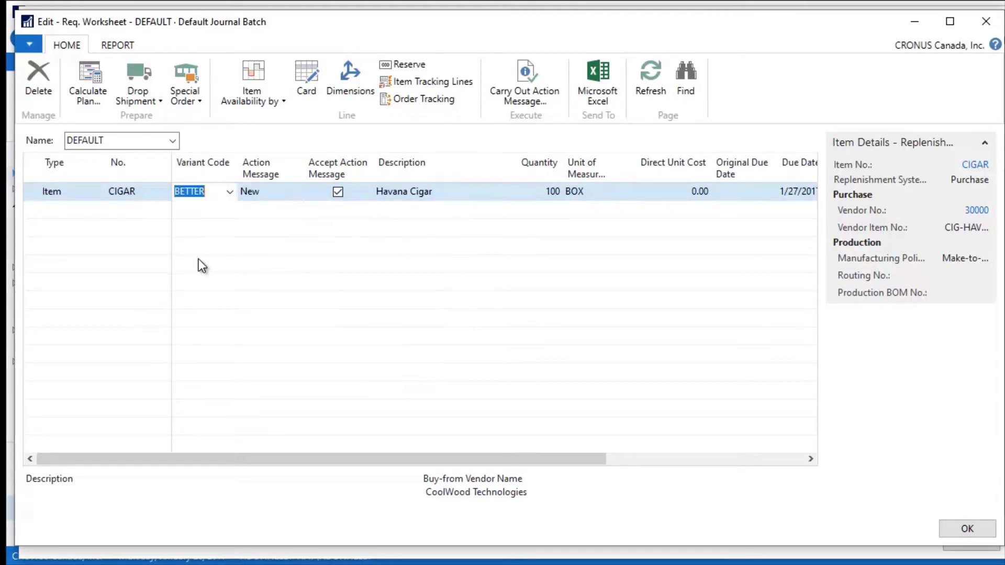
click(250, 190)
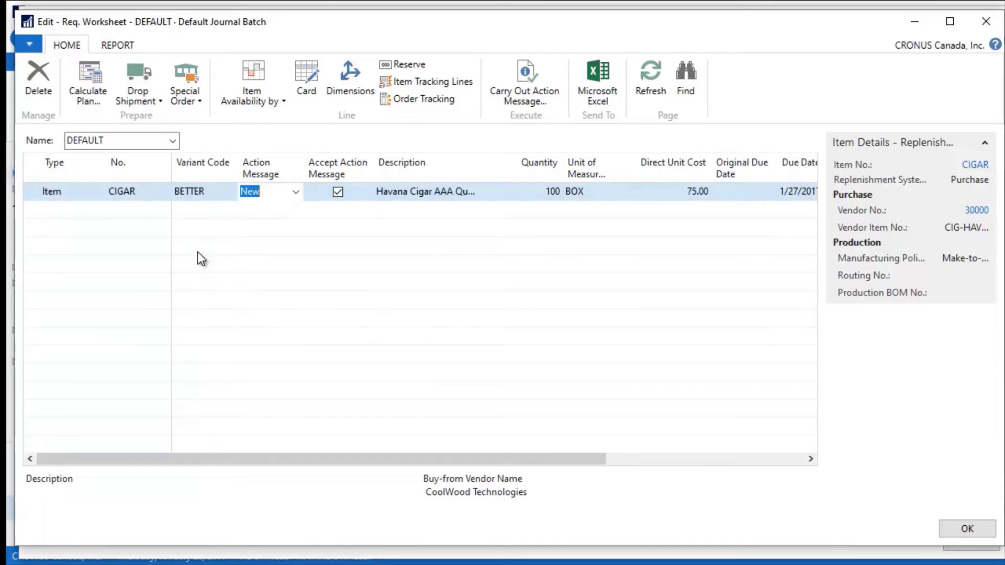
mouse_move(697, 198)
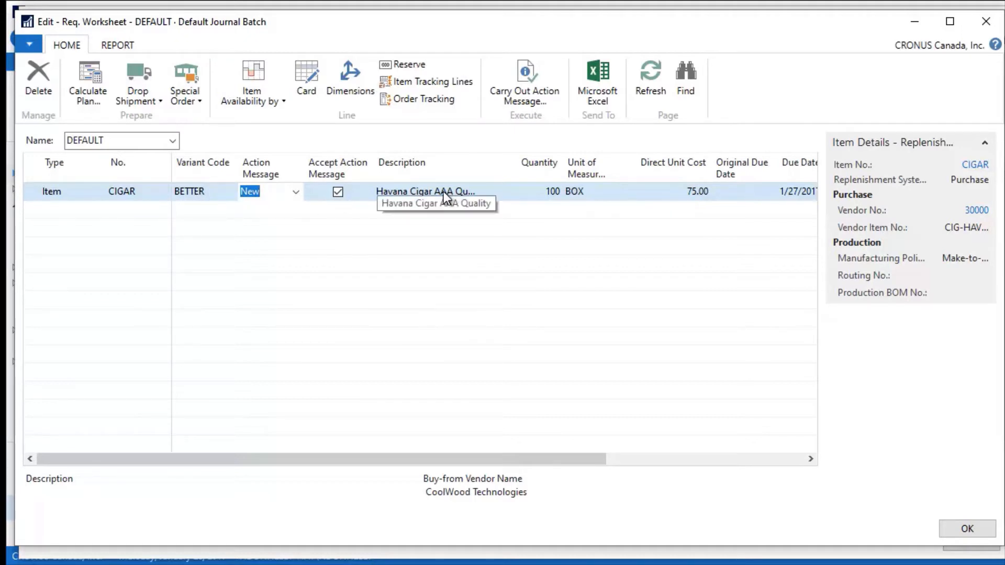
mouse_move(477, 169)
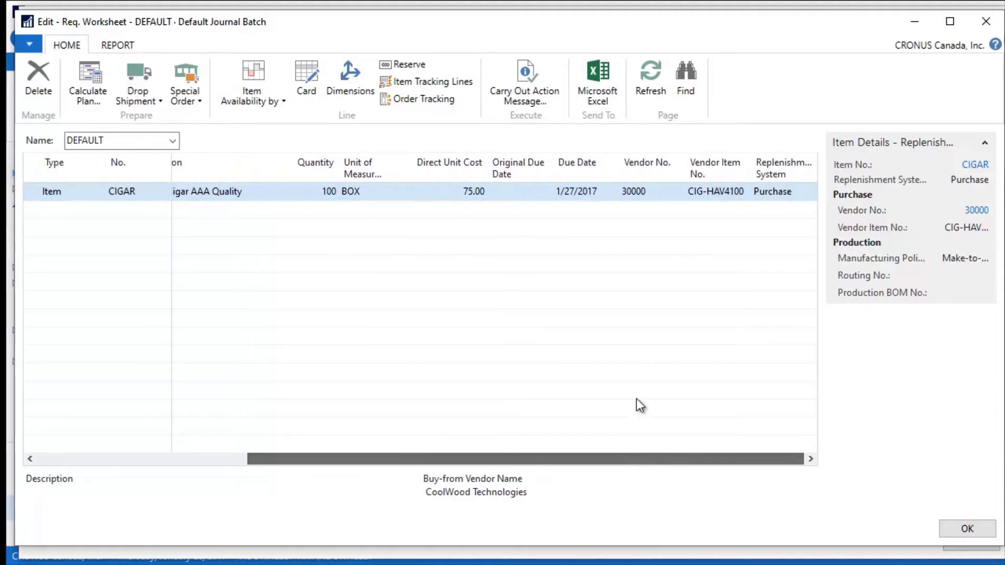
click(634, 190)
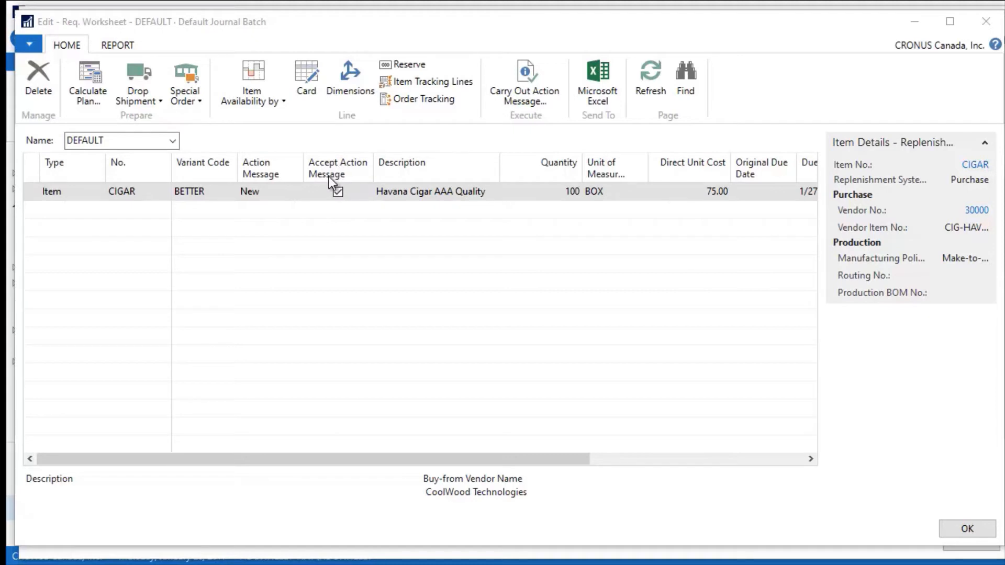
click(338, 191)
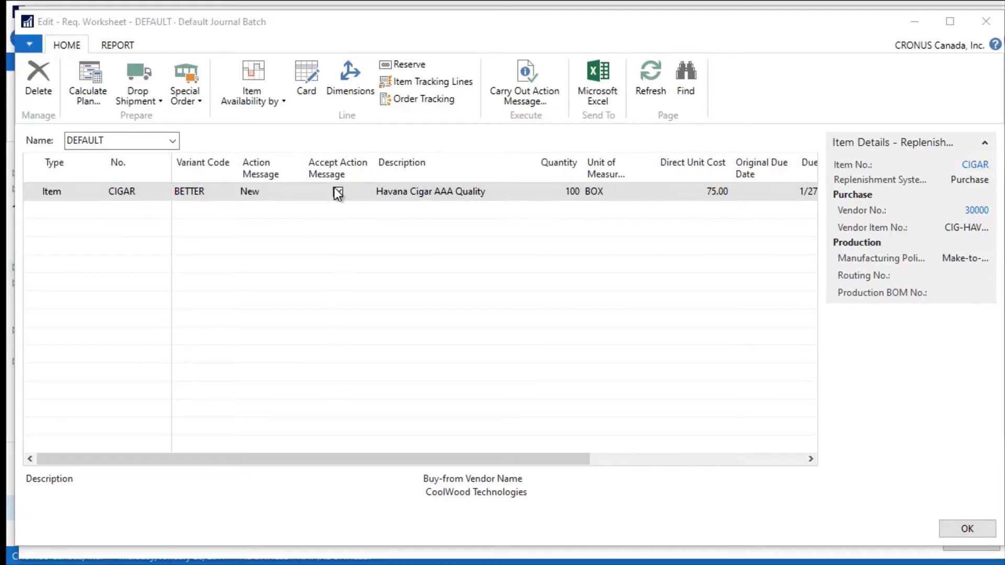
click(339, 192)
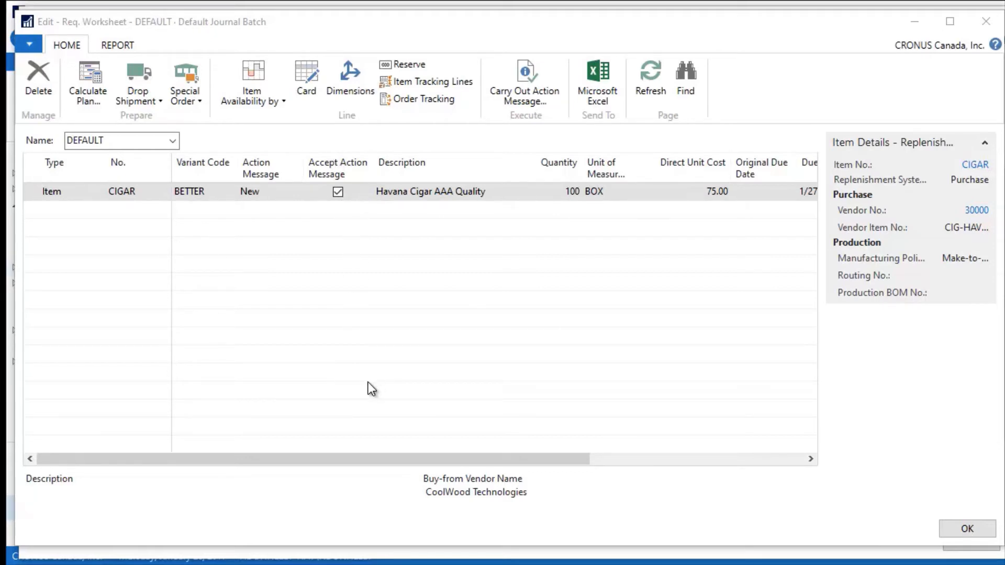
mouse_move(684, 149)
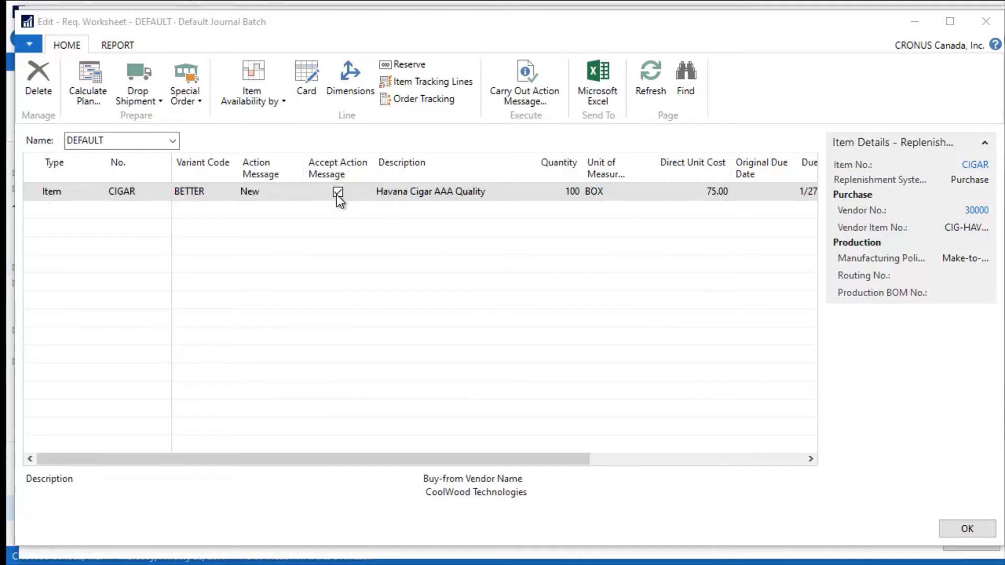
click(338, 192)
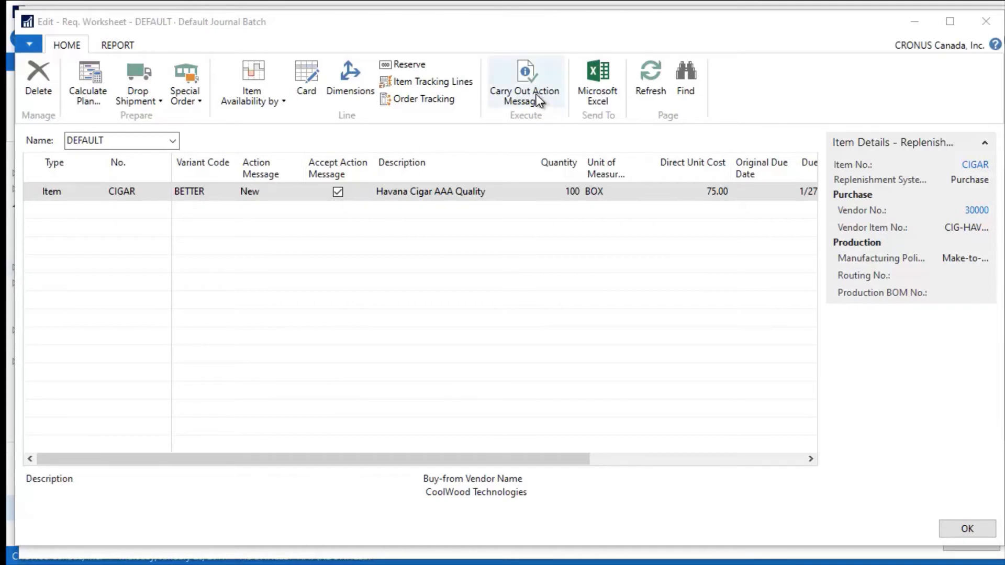
mouse_move(535, 90)
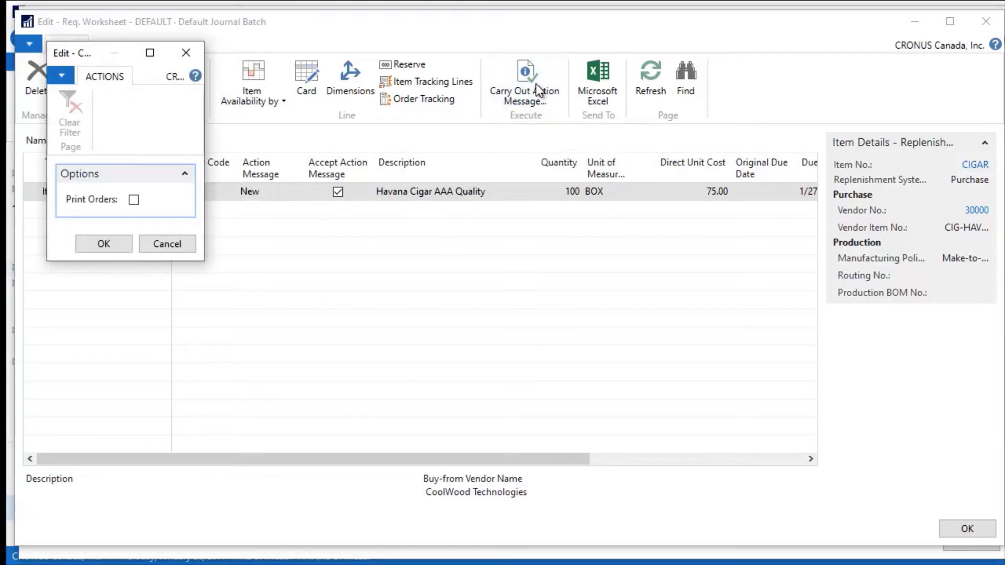
Carry out the action message without printing, creating one purchase order from the line
click(133, 199)
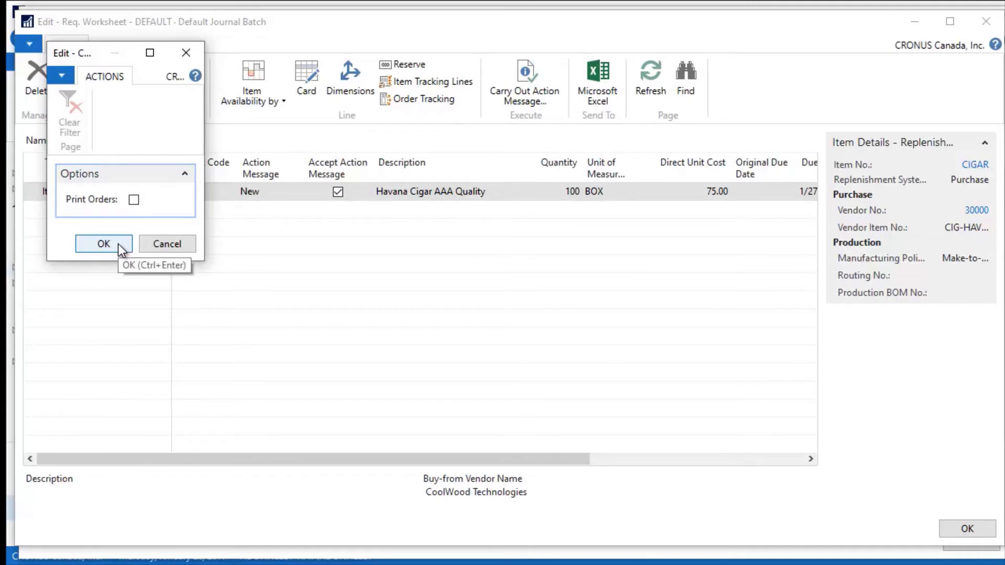
click(103, 244)
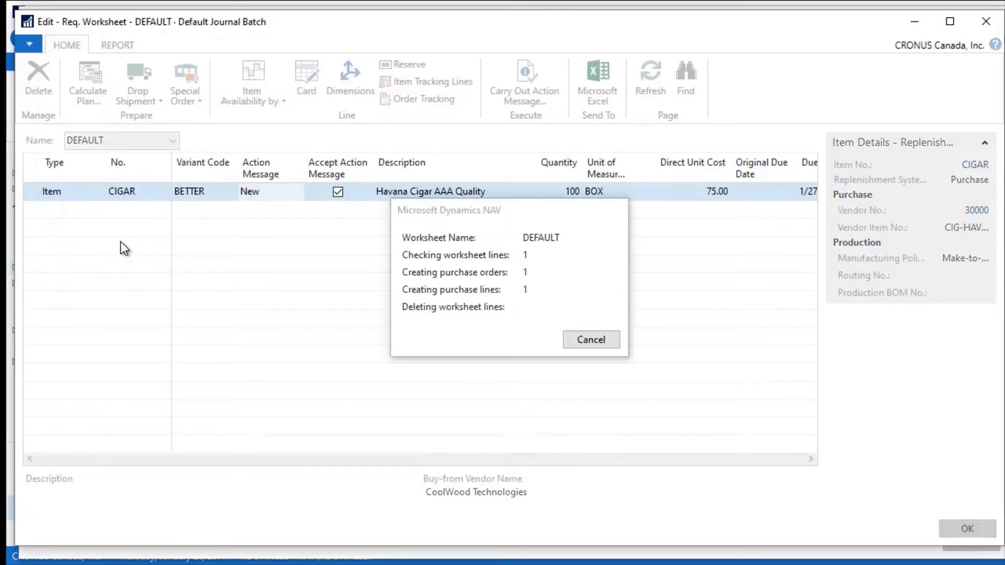
click(591, 340)
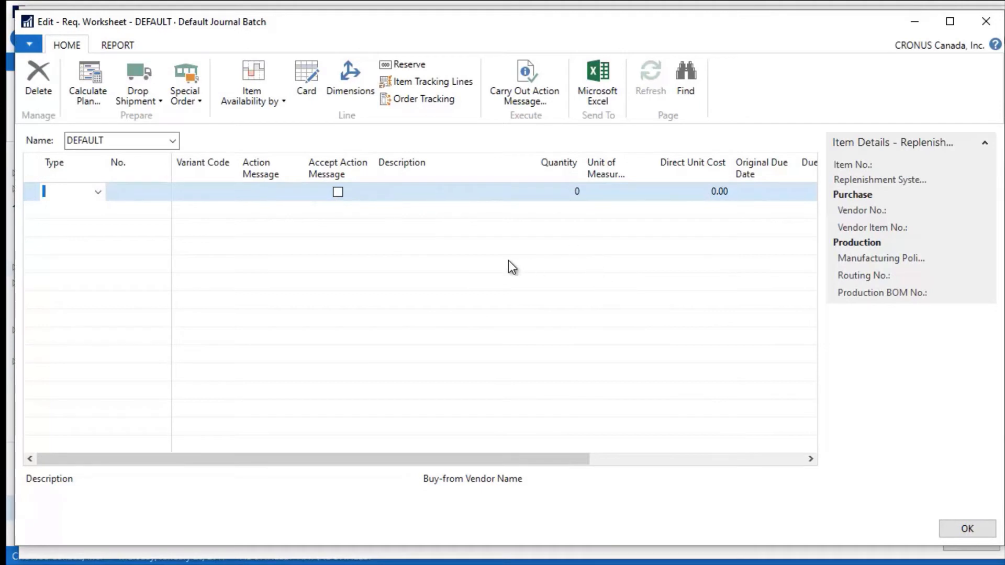
mouse_move(502, 215)
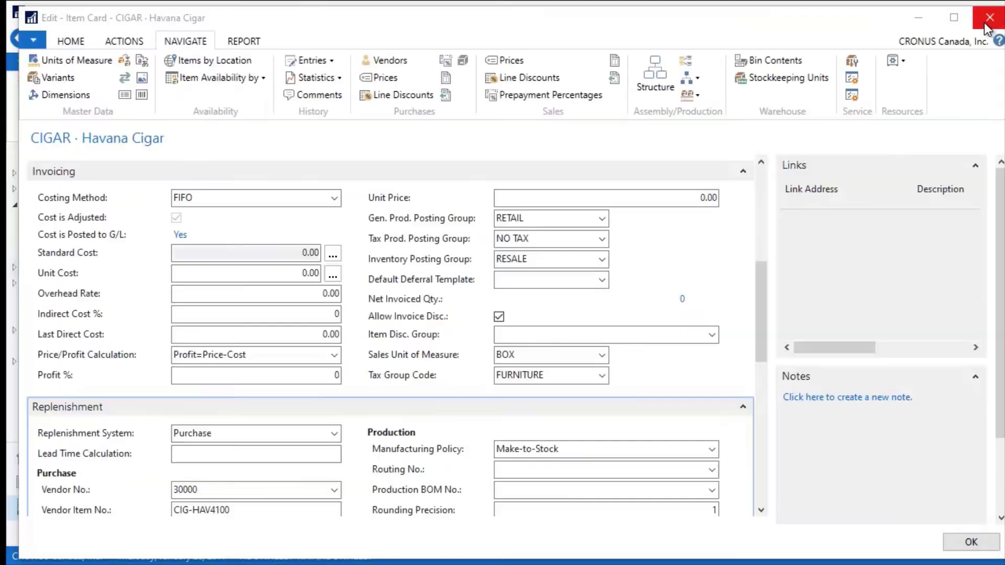
mouse_move(105, 144)
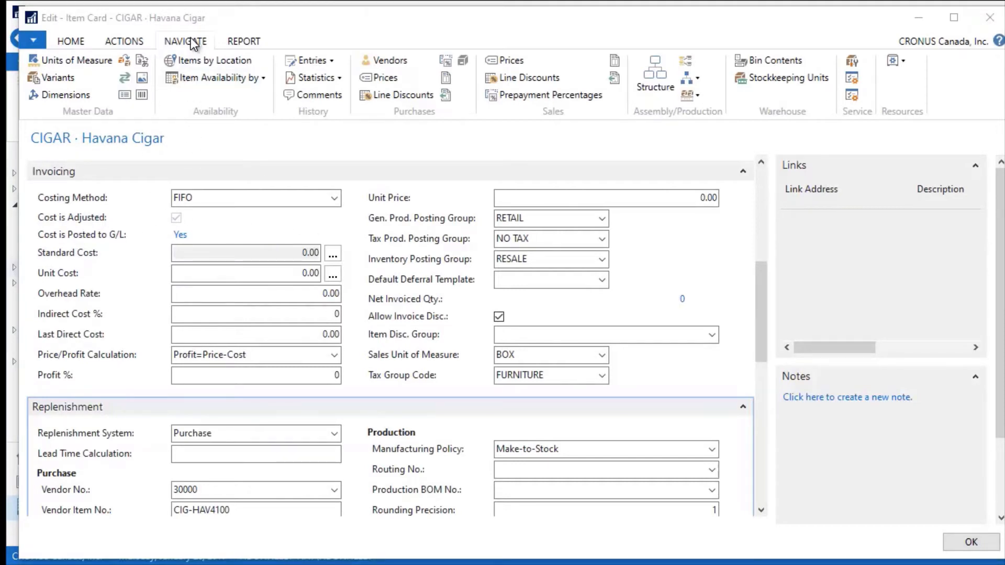
List the Havana Cigar item's purchase orders via Navigate, showing order 106027
click(256, 432)
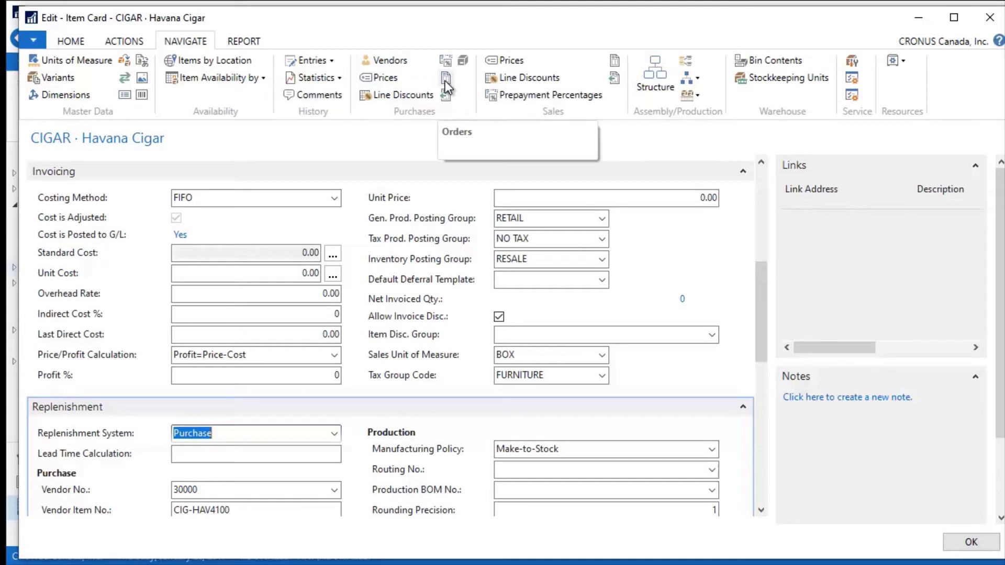
click(456, 132)
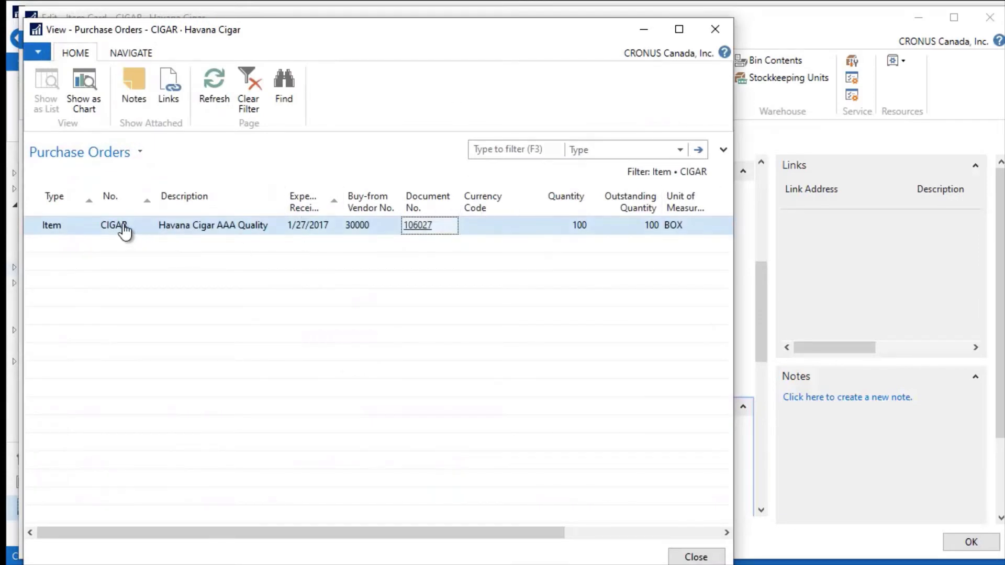
mouse_move(596, 239)
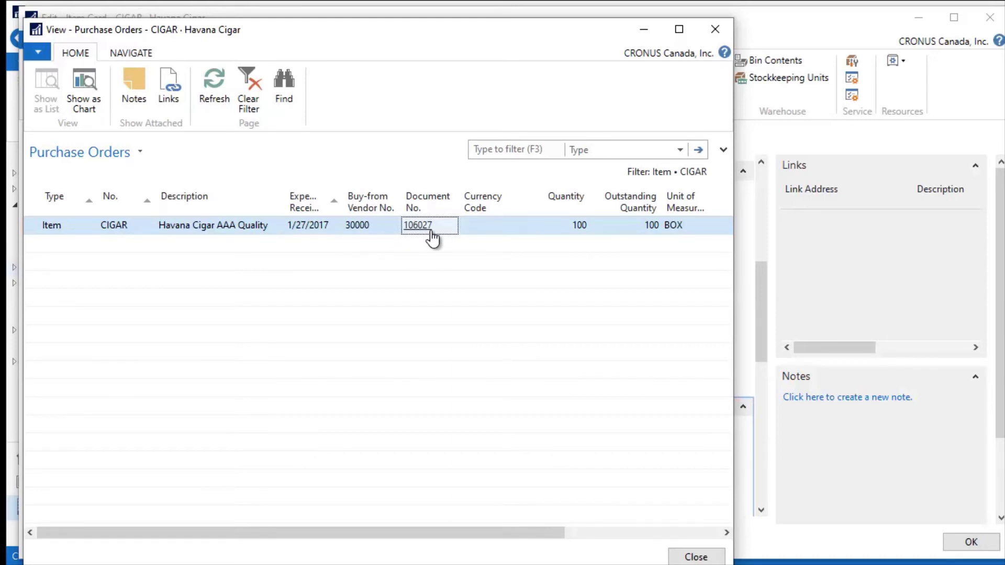
mouse_move(149, 70)
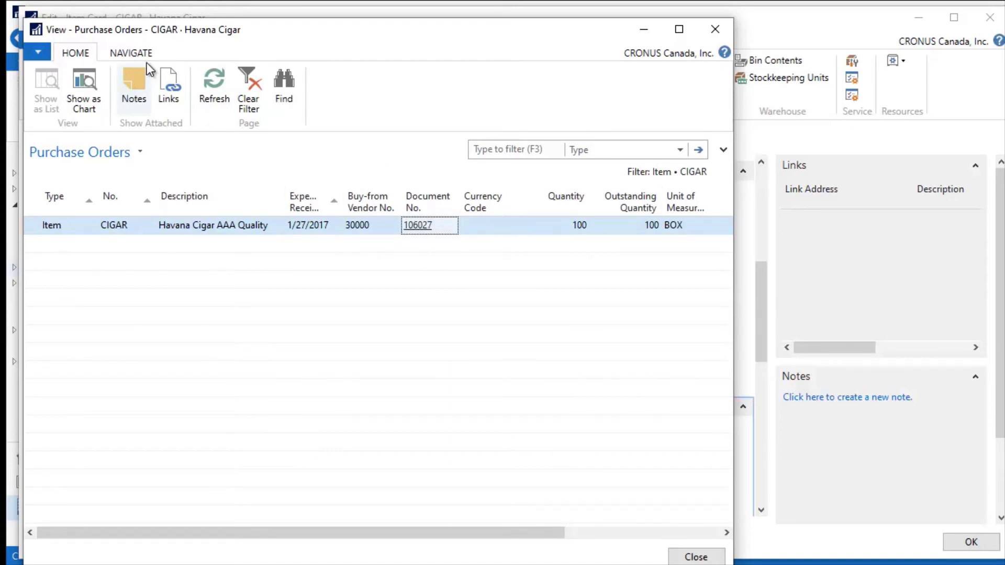
Show the Navigate actions for the CIGAR purchase order line
click(129, 52)
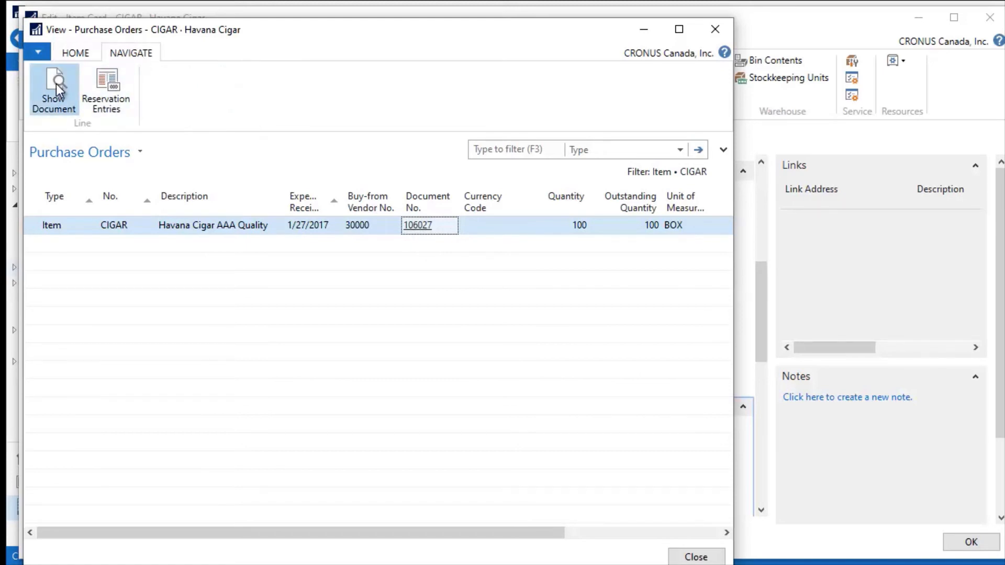
Show purchase order 106027 from CoolWood Technologies: 100 CIGAR boxes at 75.00, total 7,500.00
click(53, 90)
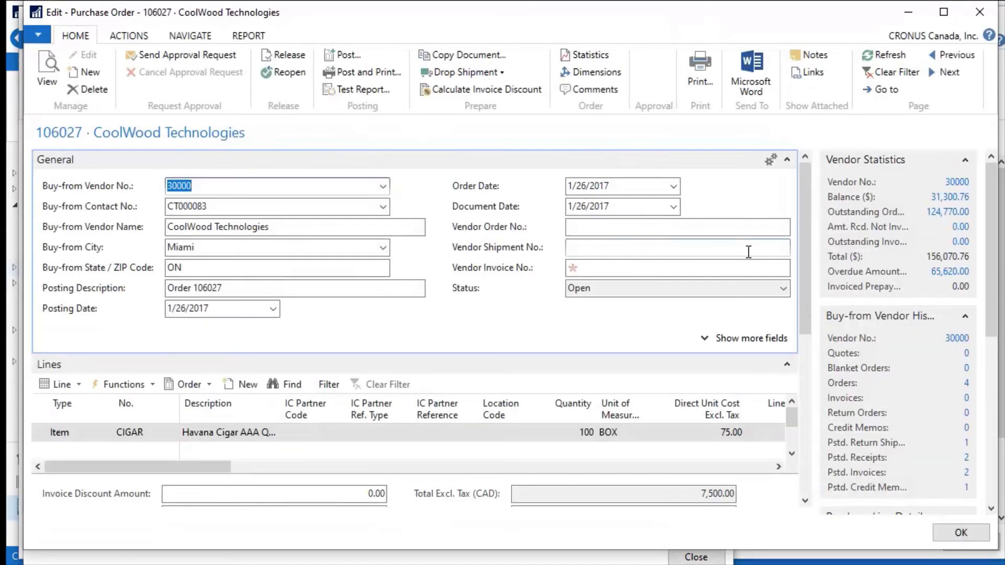
scroll(down, 3)
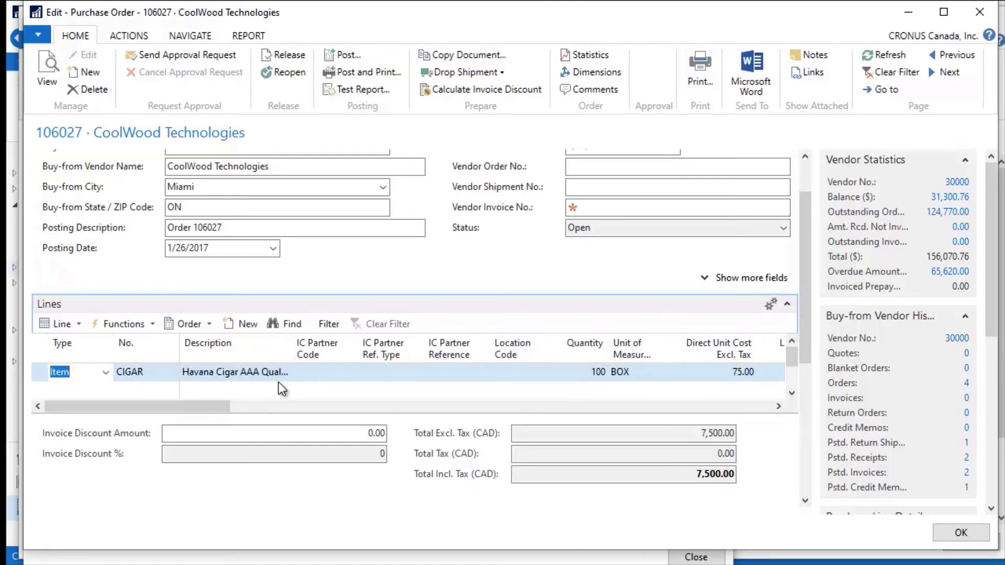
mouse_move(592, 381)
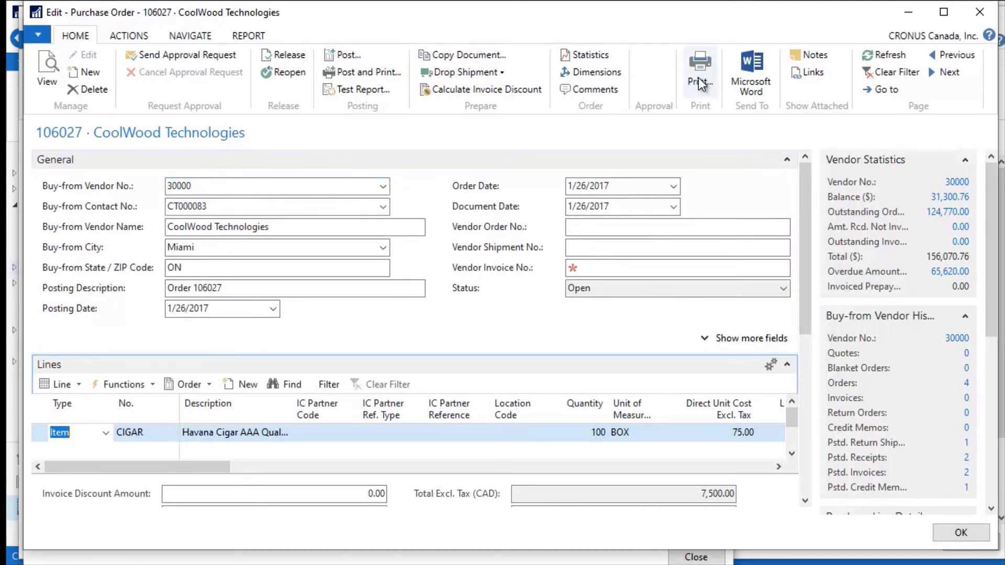
click(699, 64)
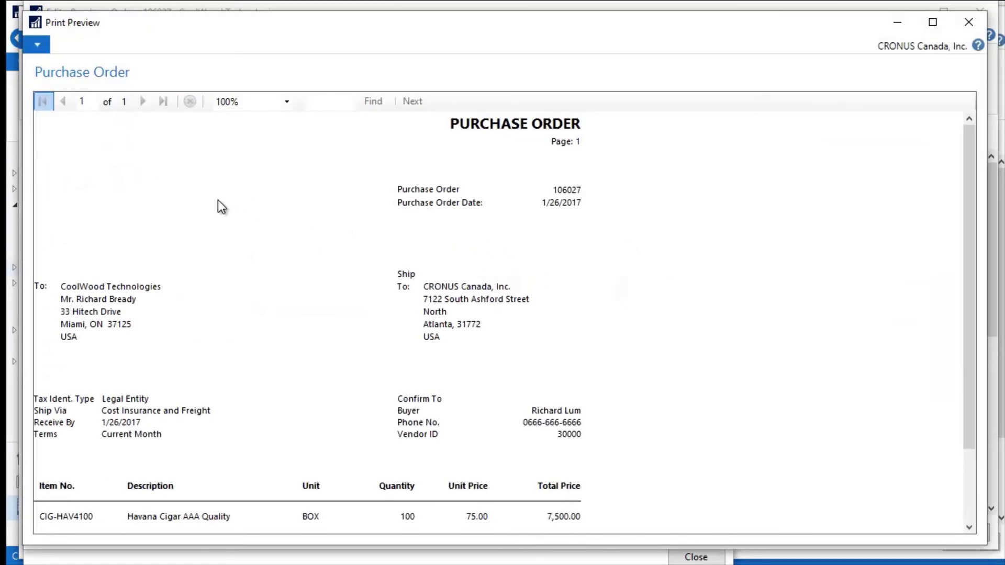
mouse_move(44, 523)
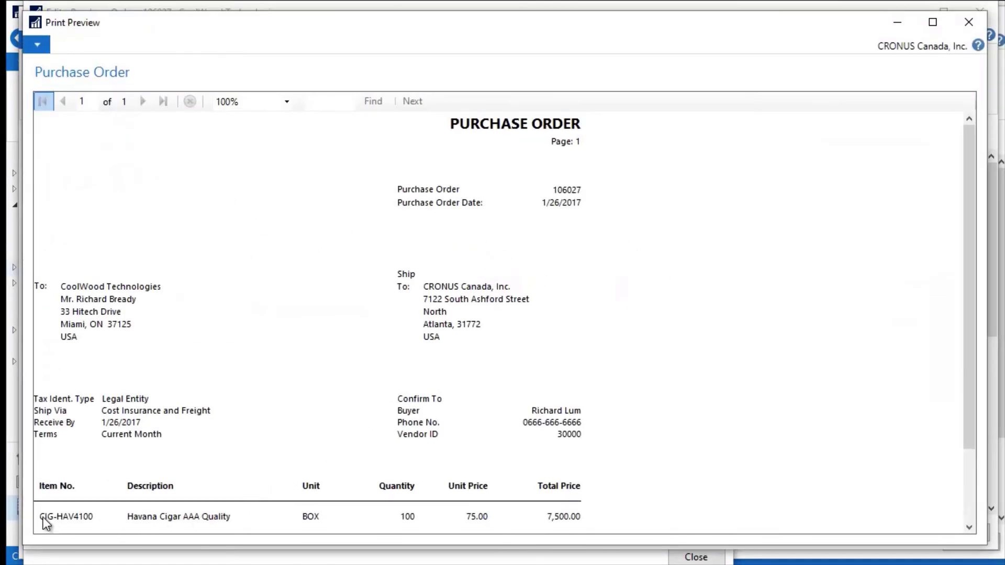
mouse_move(36, 535)
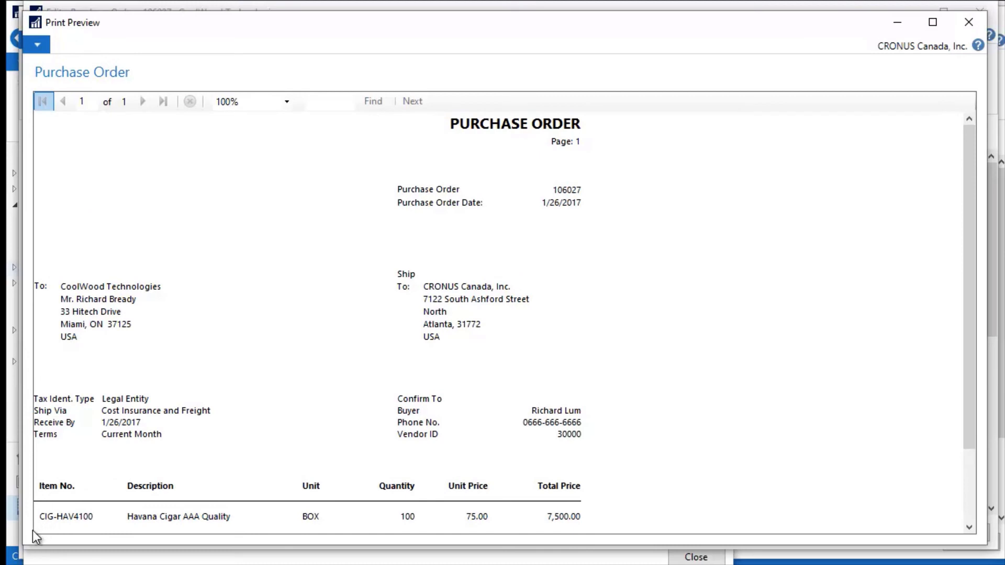
mouse_move(182, 522)
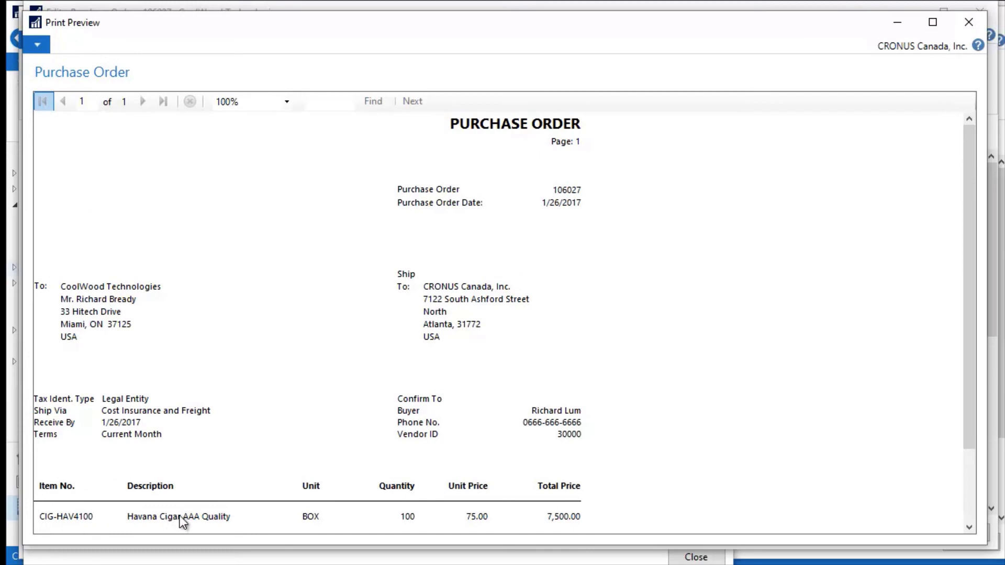
mouse_move(320, 525)
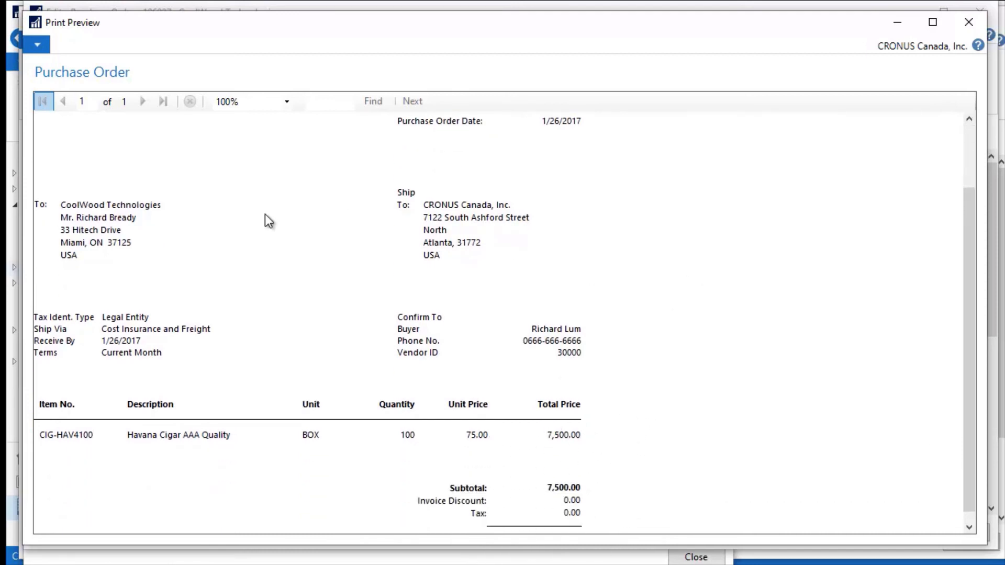
click(695, 557)
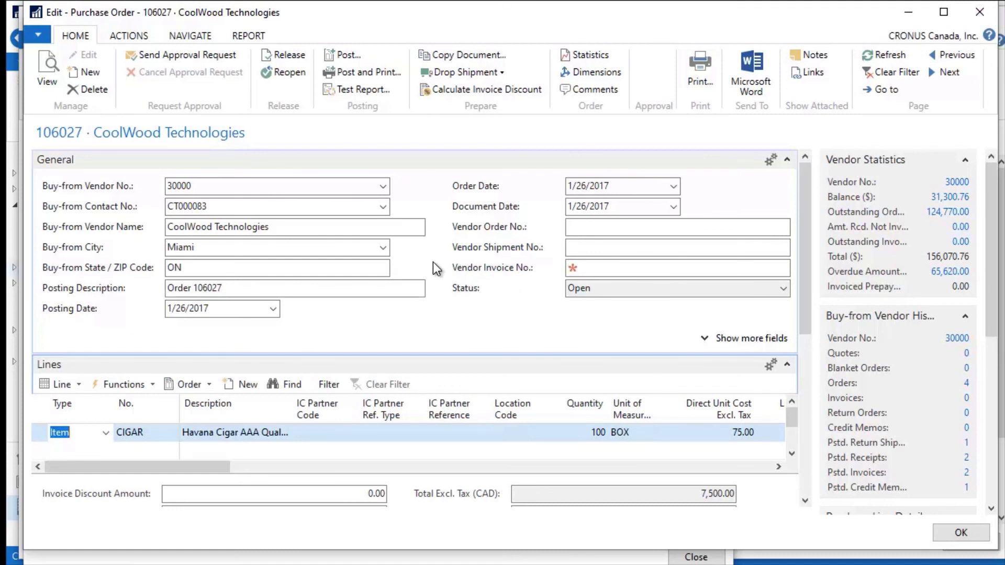
mouse_move(435, 262)
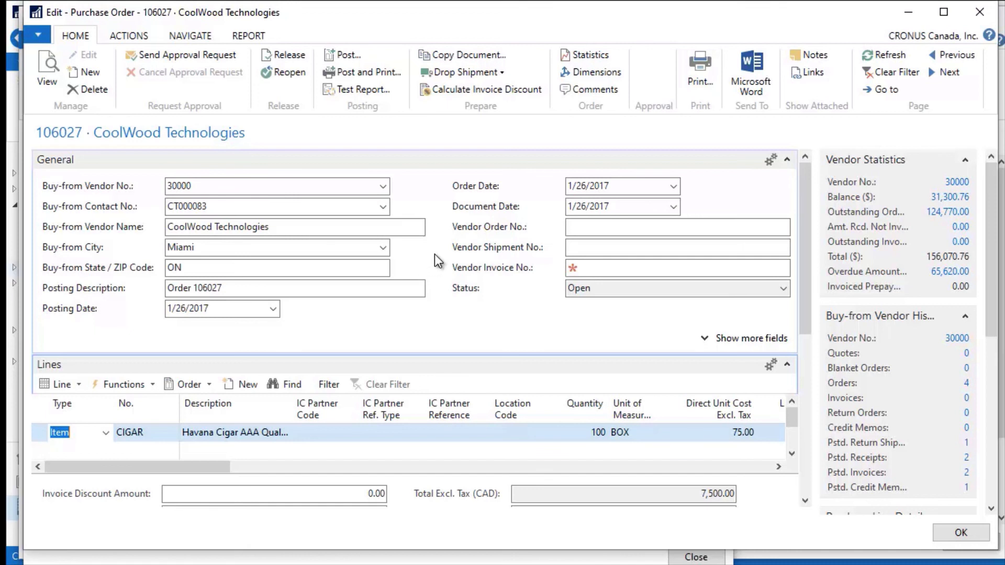